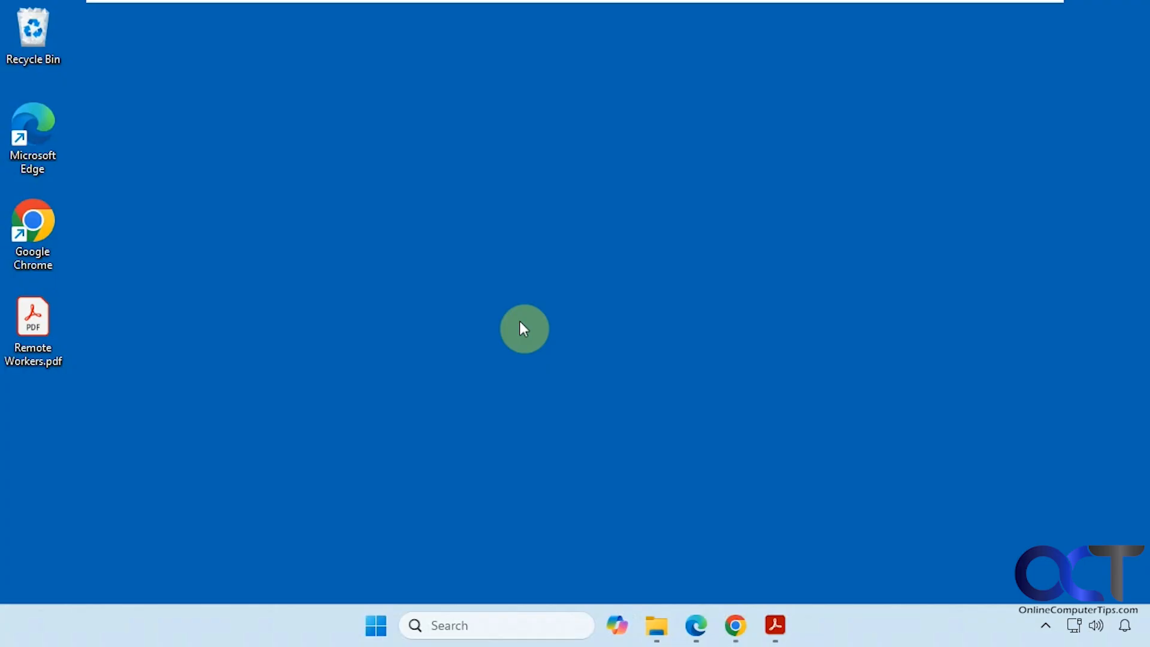
pyautogui.moveTo(731, 567)
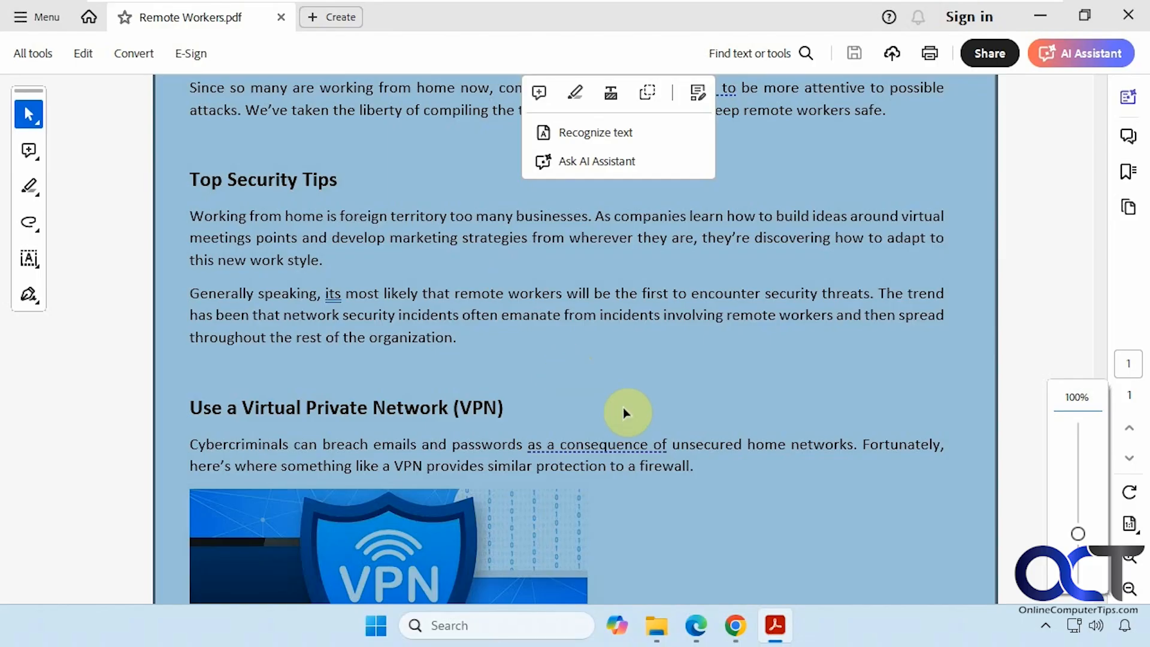
# Run text recognition on the scanned page, dismiss the Acrobat upgrade offer and launch Chrome.
pyautogui.click(596, 133)
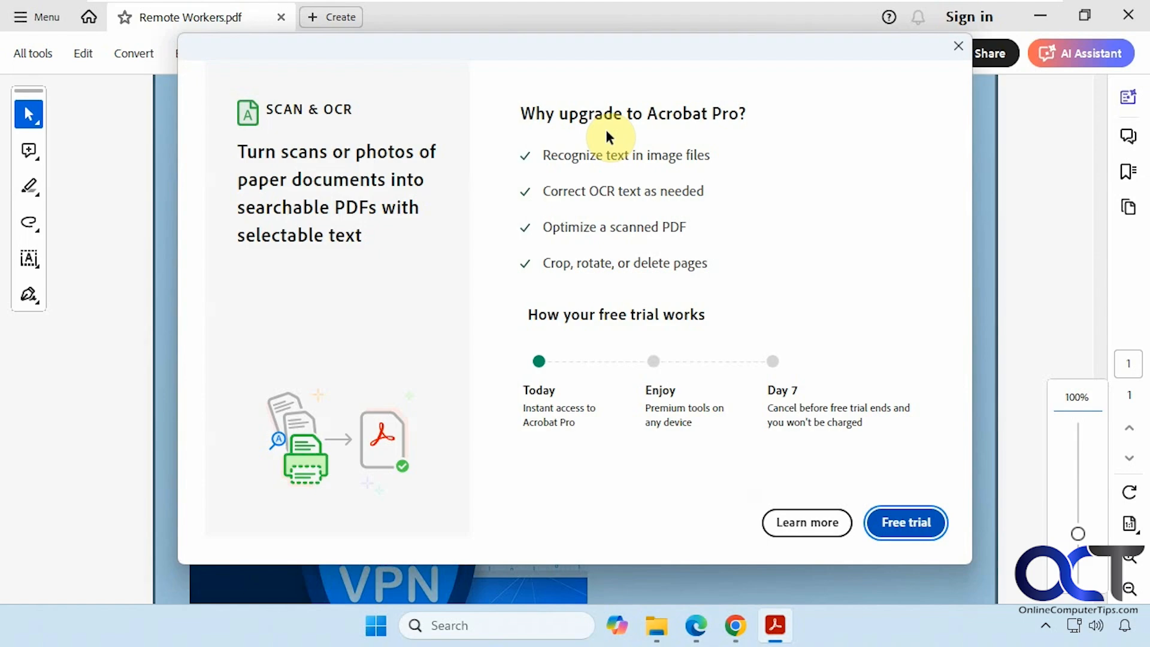
pyautogui.click(959, 45)
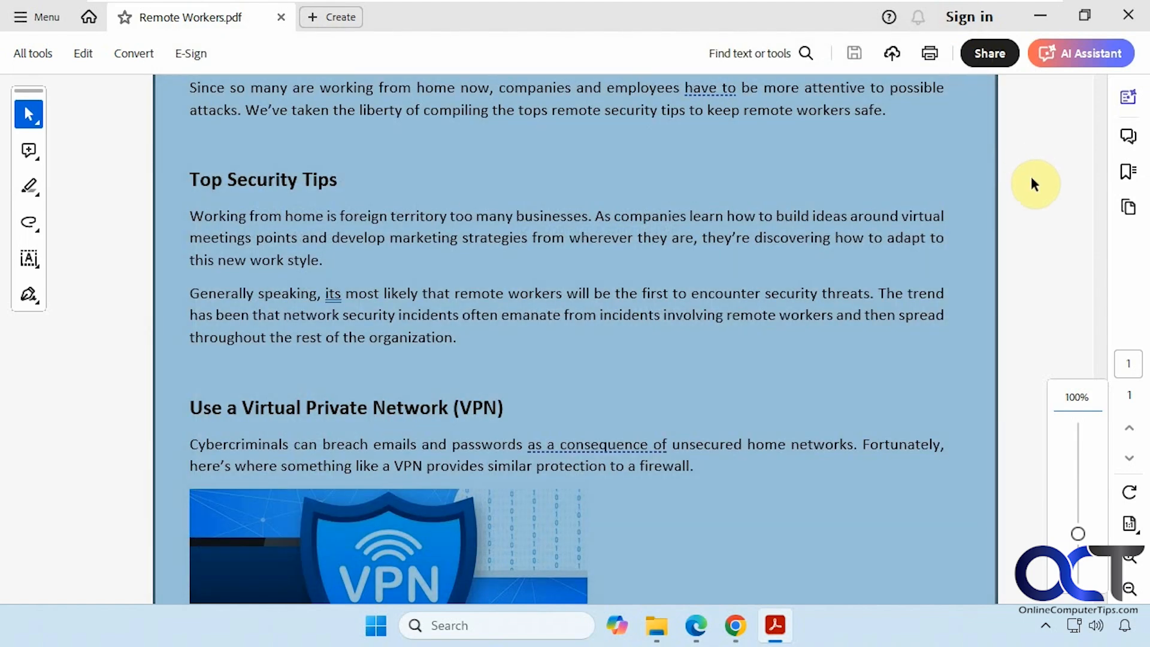
pyautogui.moveTo(1071, 193)
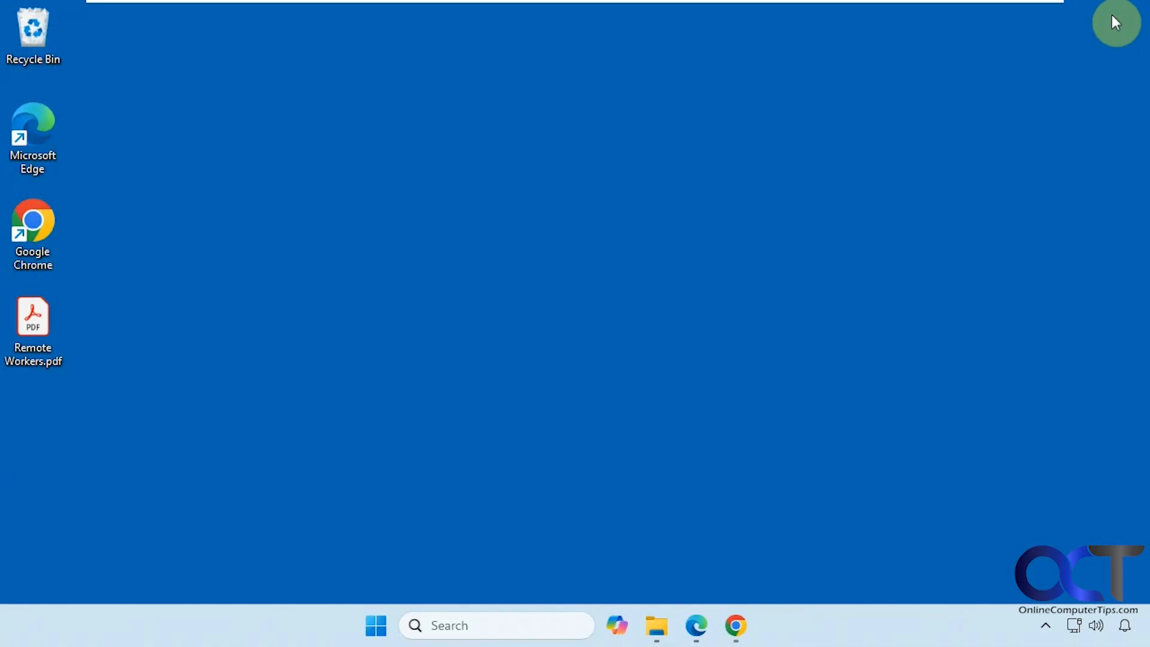
pyautogui.moveTo(827, 484)
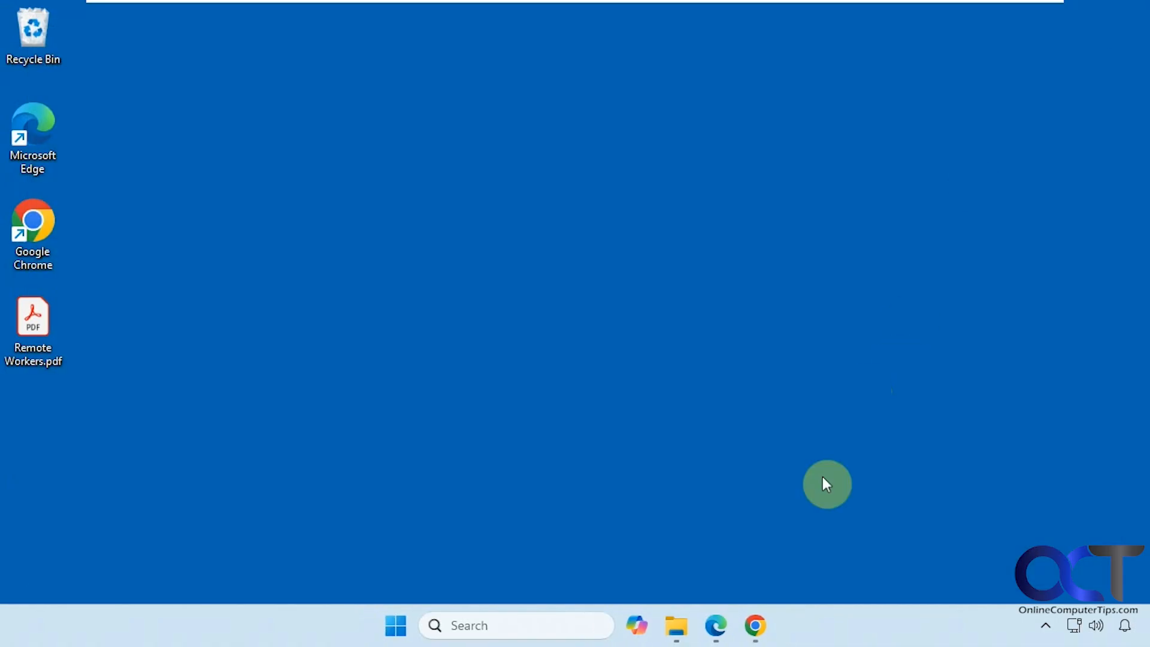
pyautogui.doubleClick(32, 315)
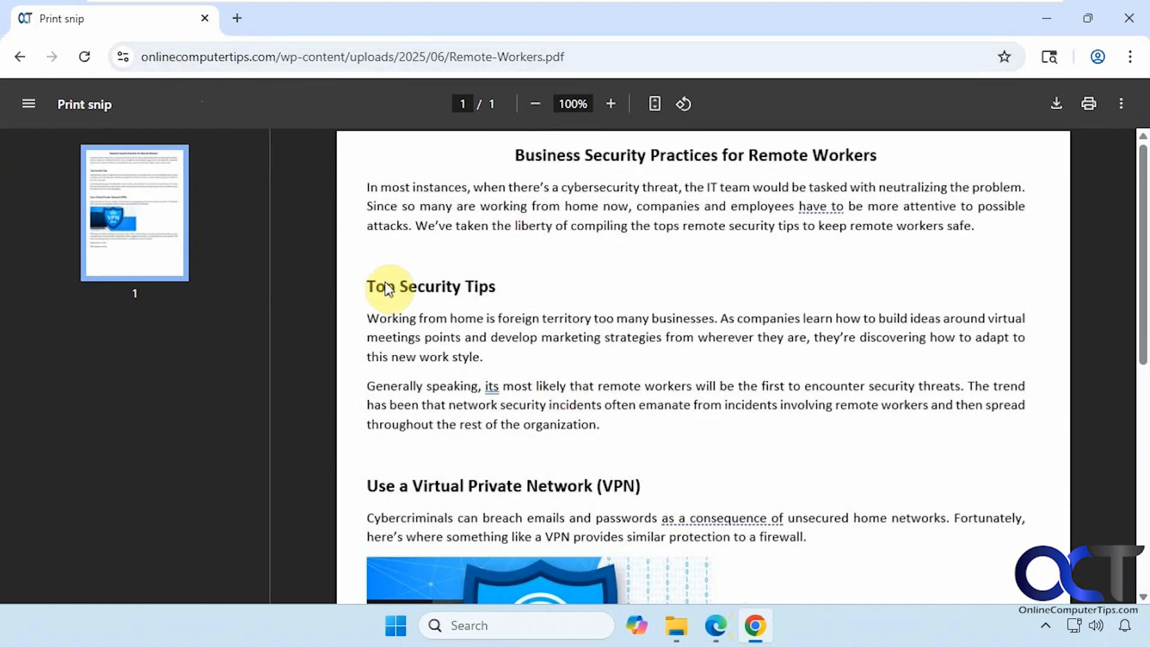
pyautogui.moveTo(491, 177)
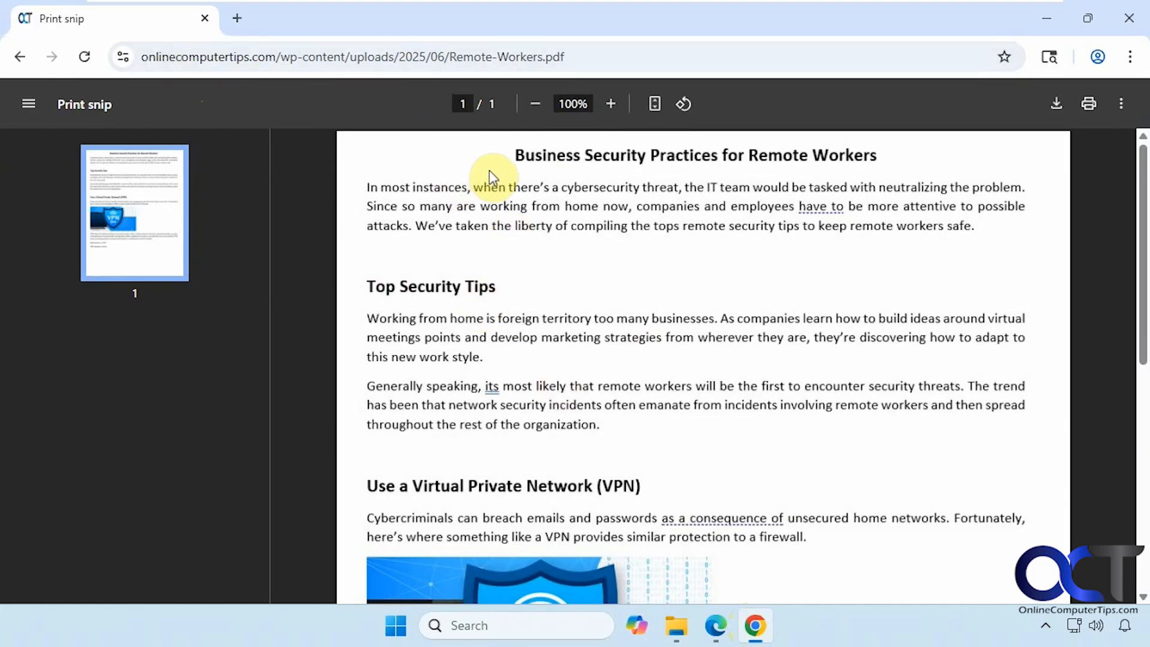
# Copy the phrase "liberty of compiling the" from paragraph one and search Start for 'note'.
pyautogui.moveTo(514, 225); pyautogui.dragTo(680, 225)
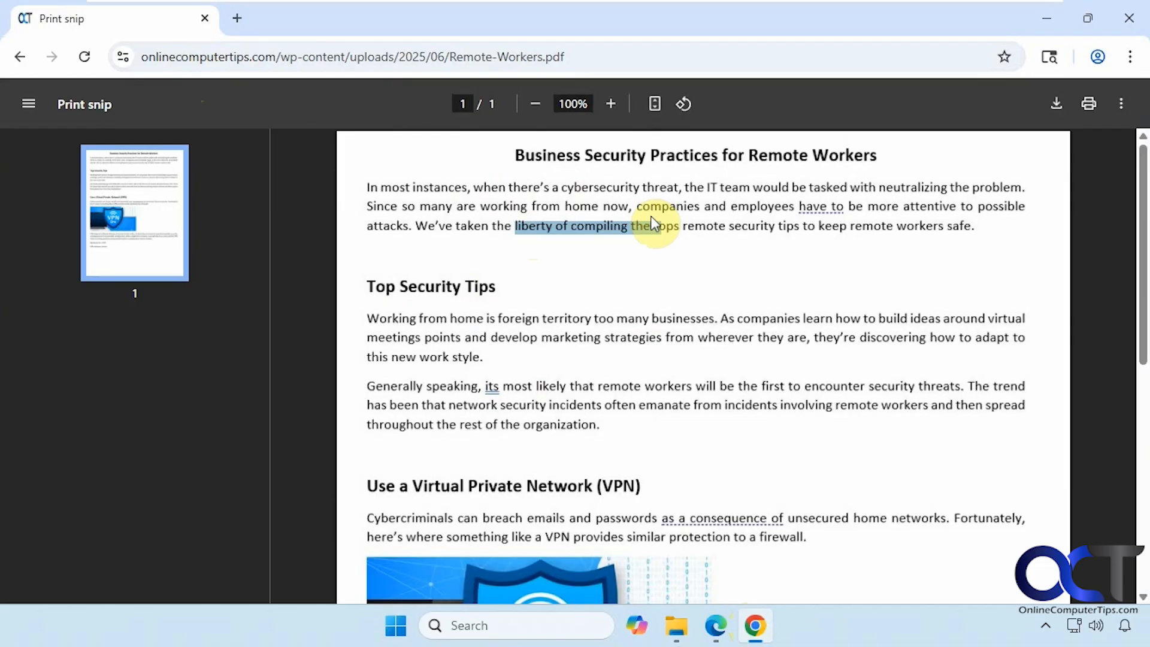
pyautogui.rightClick(631, 235)
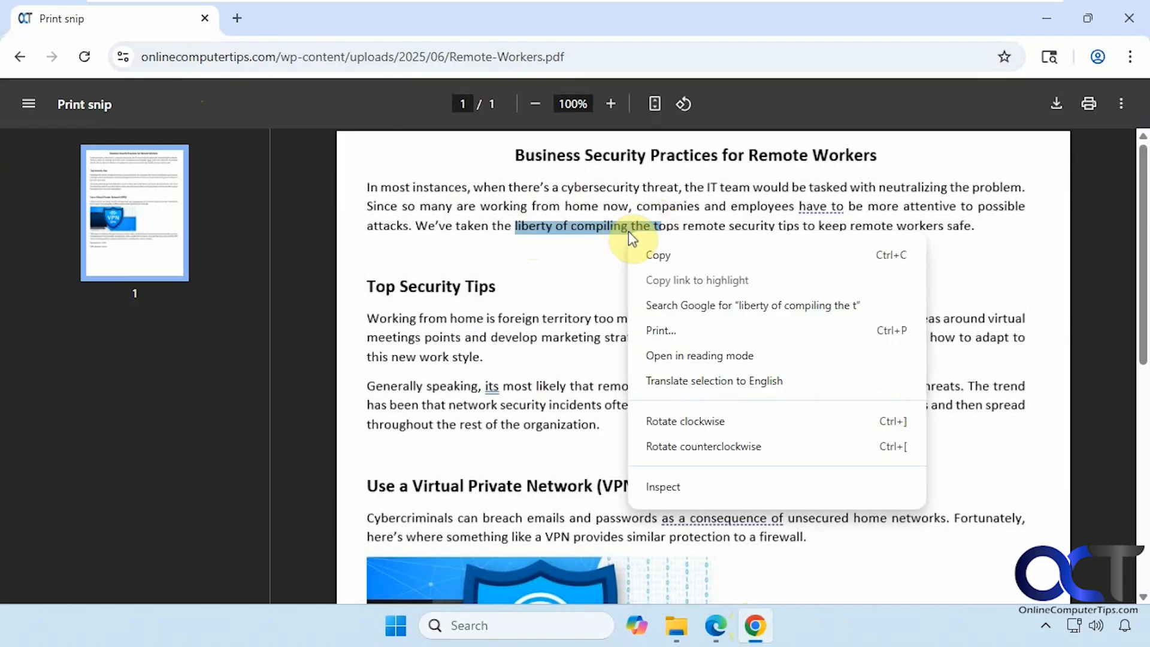
pyautogui.click(594, 292)
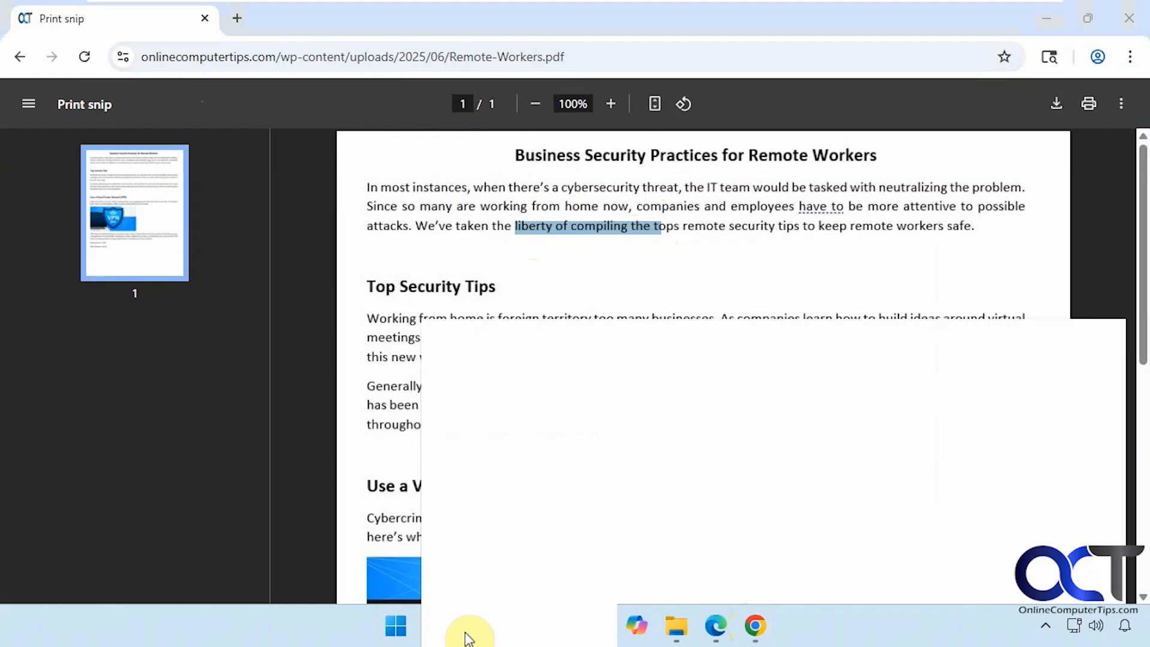
pyautogui.write('note')
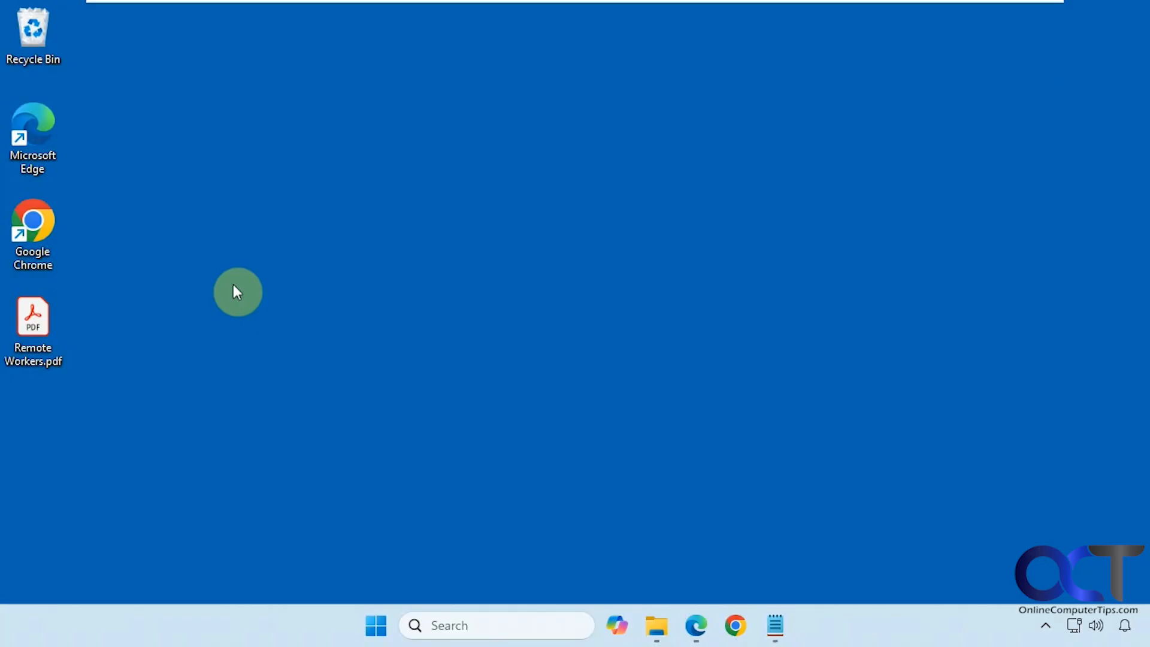
pyautogui.moveTo(232, 365)
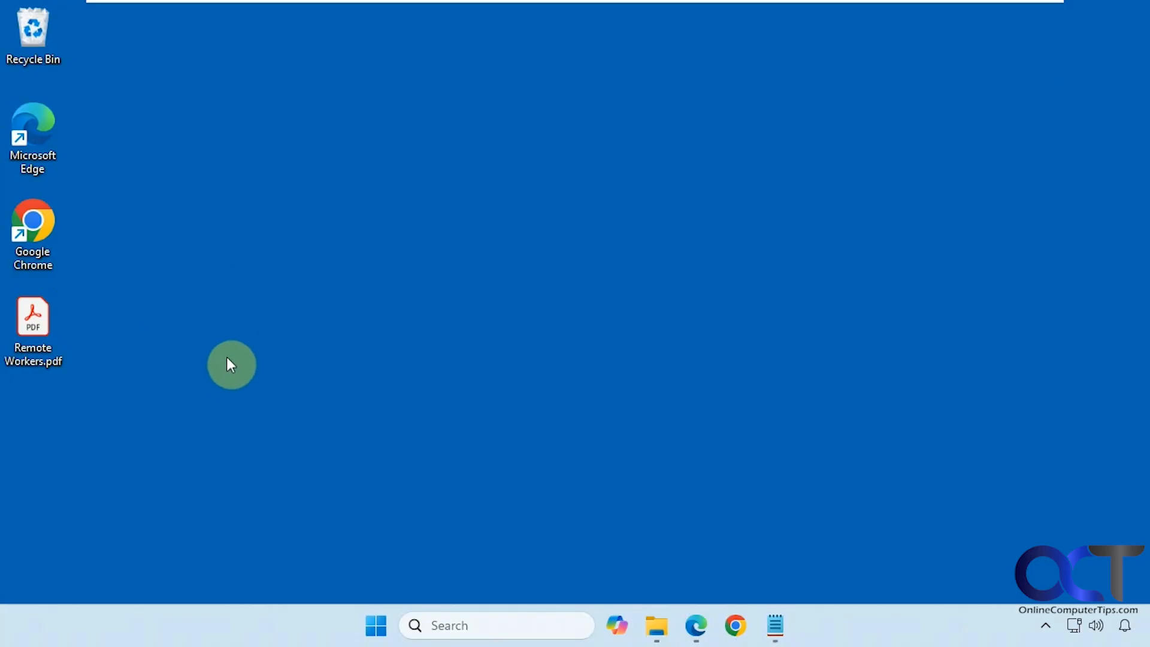
pyautogui.moveTo(81, 339)
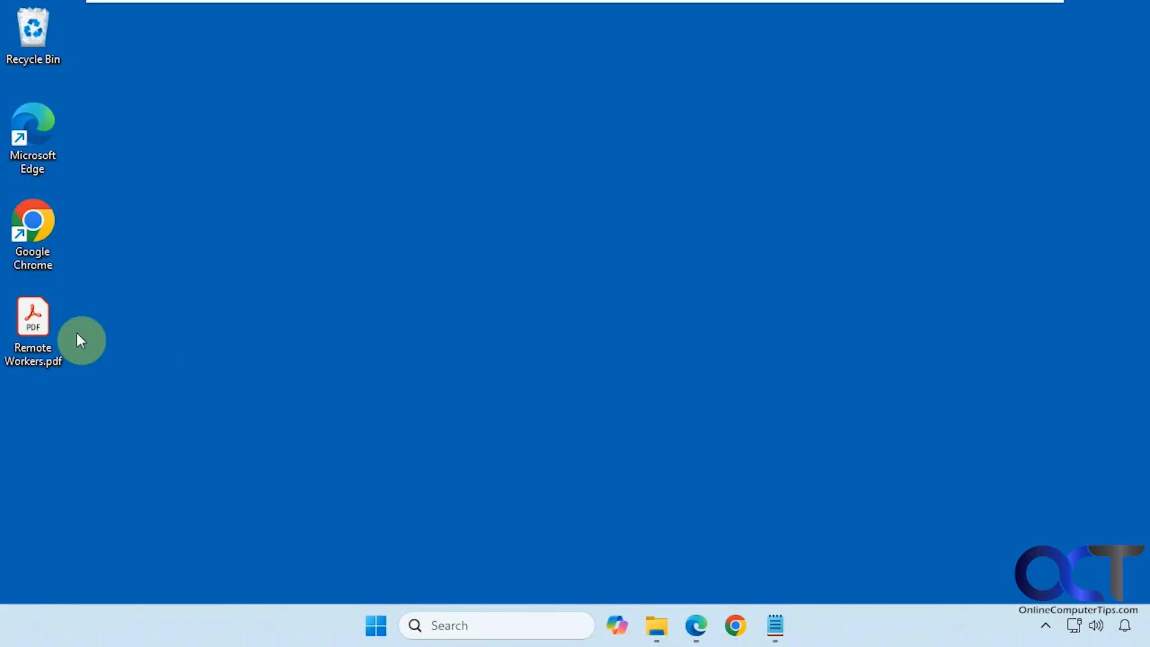
pyautogui.rightClick(34, 319)
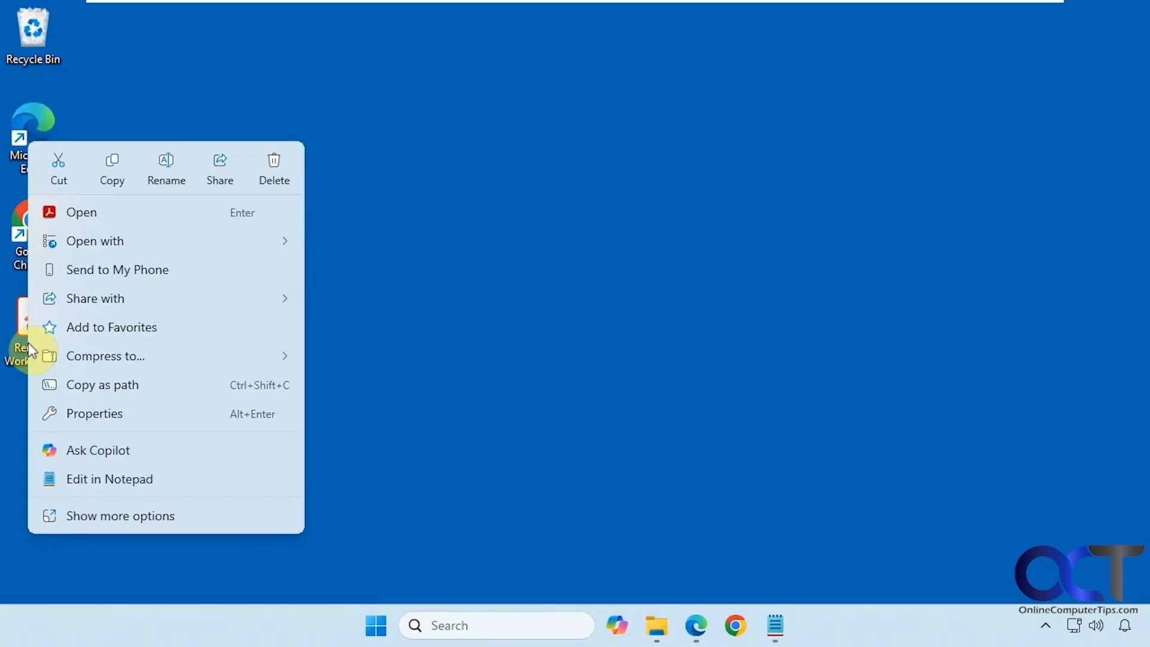
pyautogui.click(93, 241)
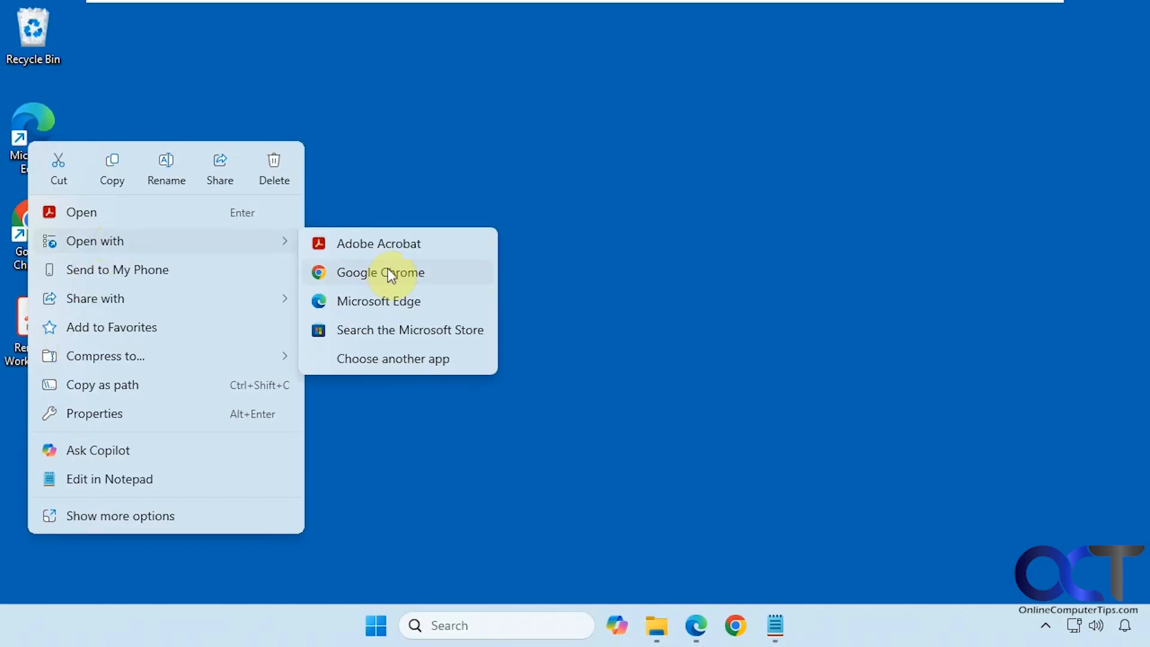
pyautogui.click(380, 272)
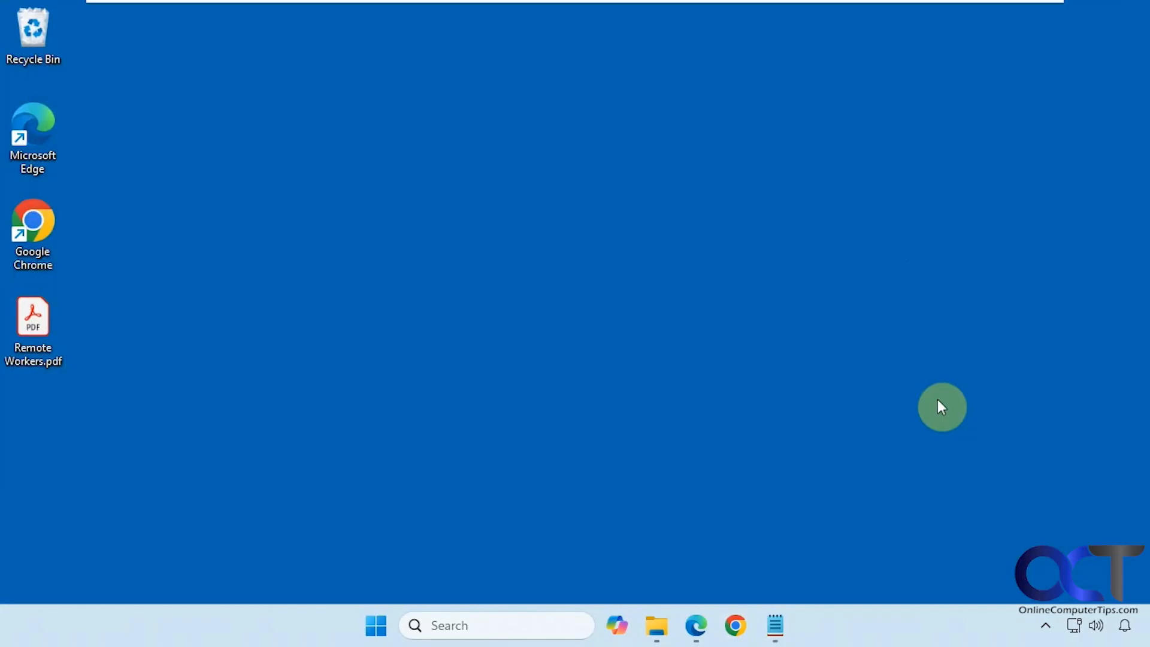
pyautogui.moveTo(702, 356)
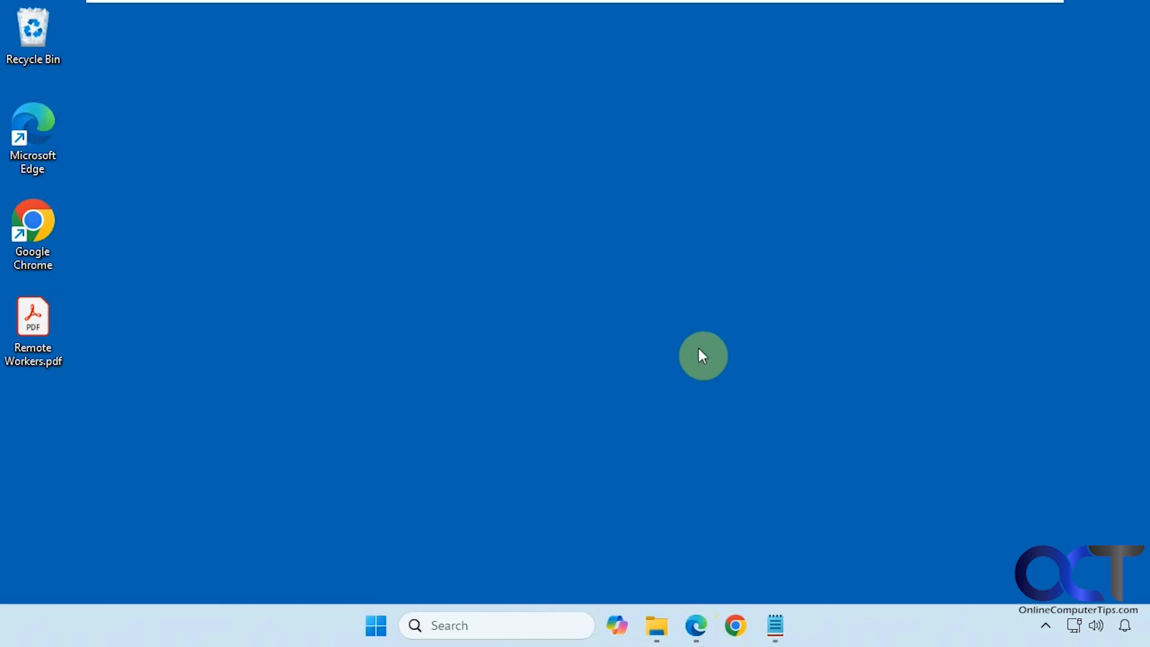
# Load Remote Workers.pdf from the desktop into Chrome's PDF viewer.
pyautogui.click(734, 626)
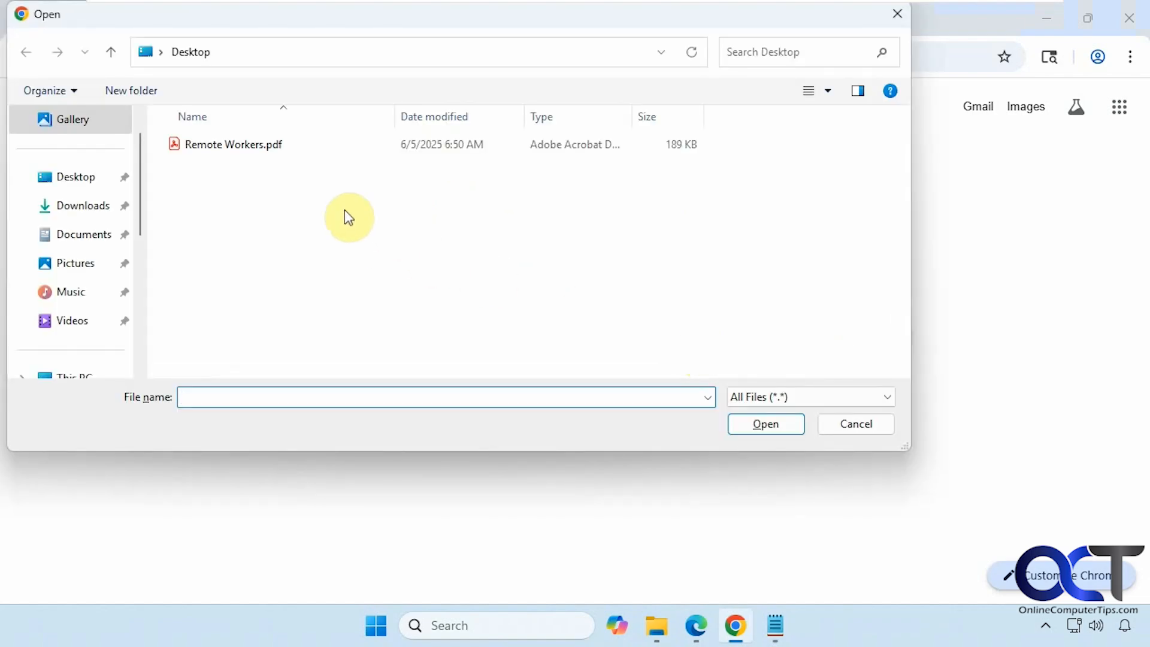
pyautogui.doubleClick(233, 144)
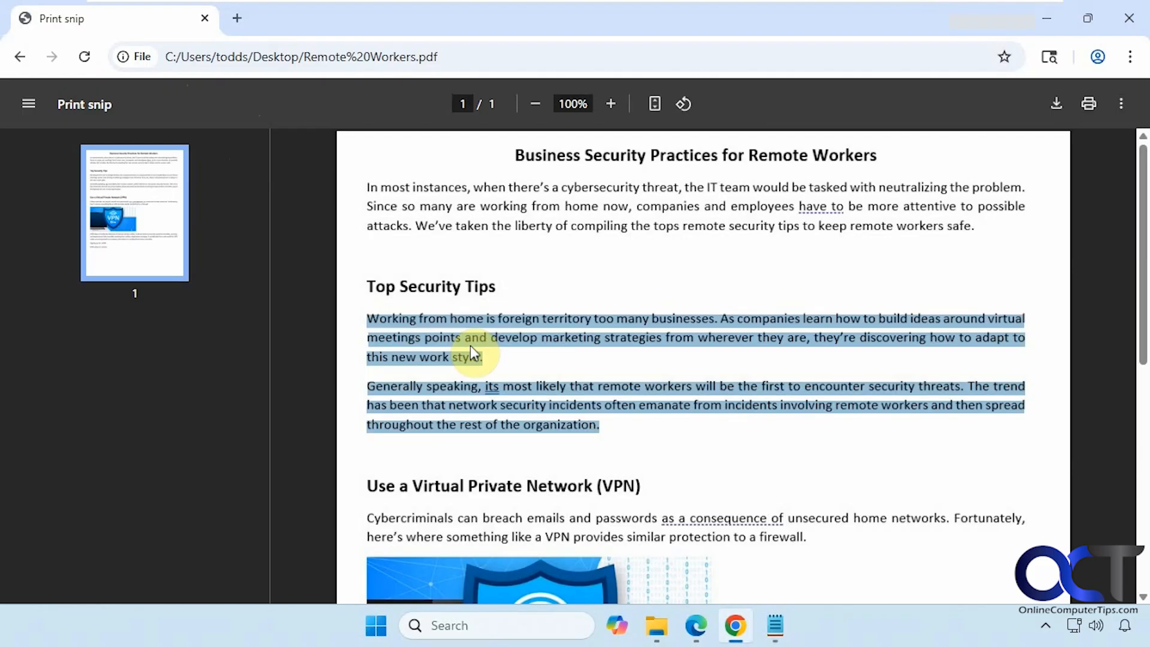
pyautogui.moveTo(657, 545)
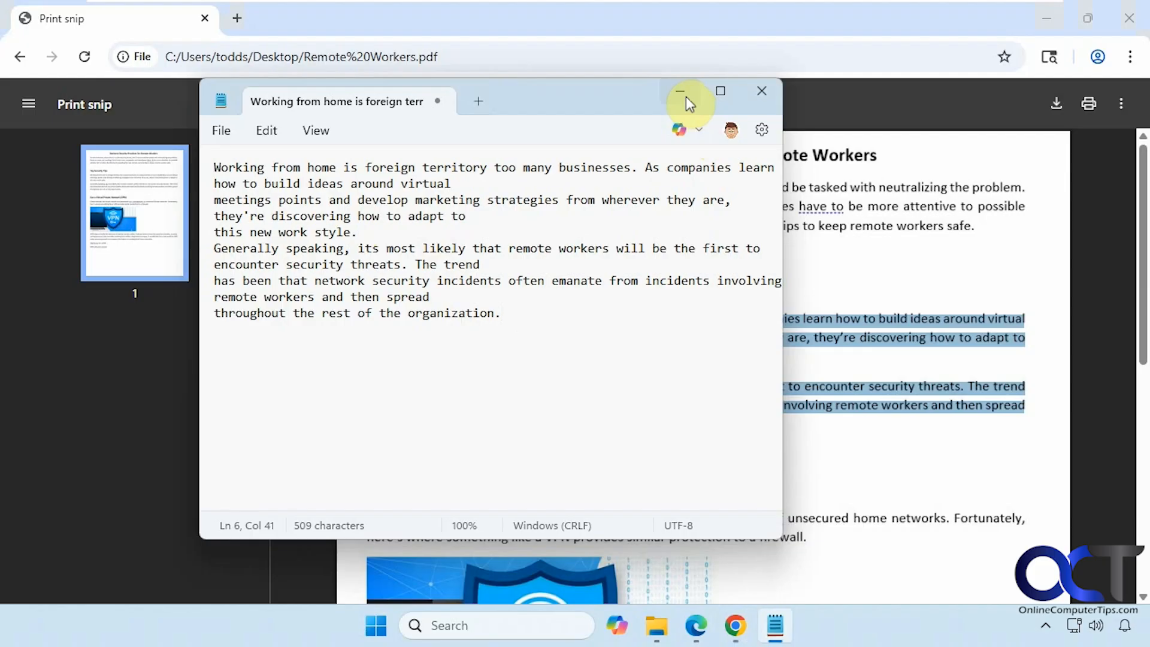
# Minimize the Notepad window holding the pasted Top Security Tips paragraphs.
pyautogui.click(761, 91)
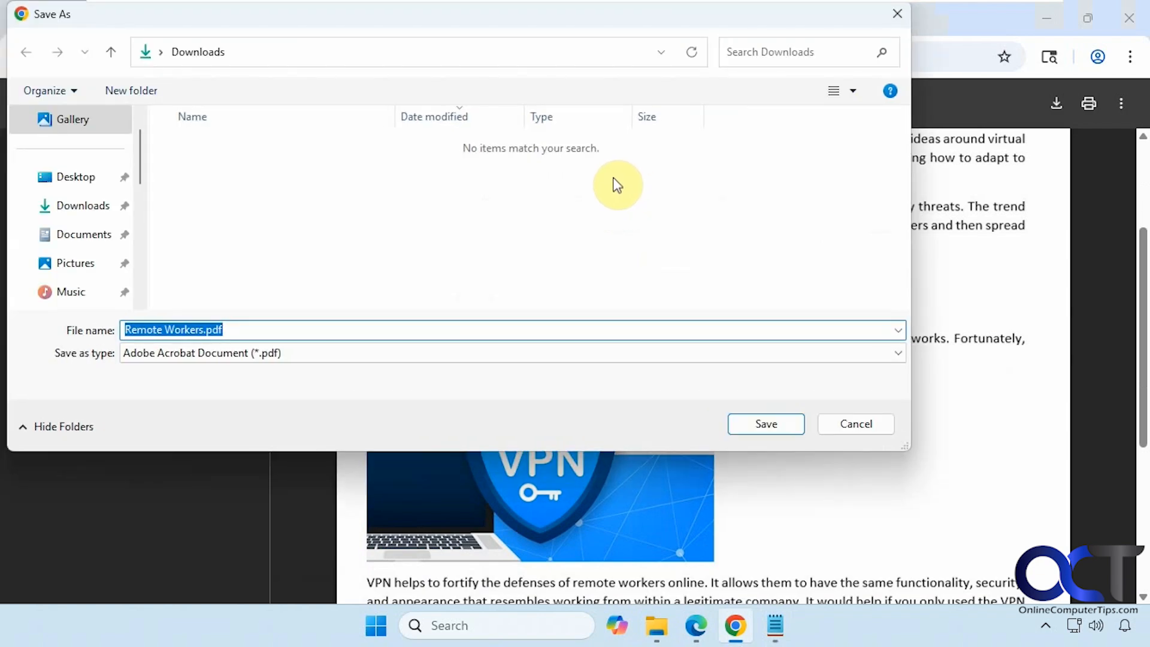
pyautogui.rightClick(633, 442)
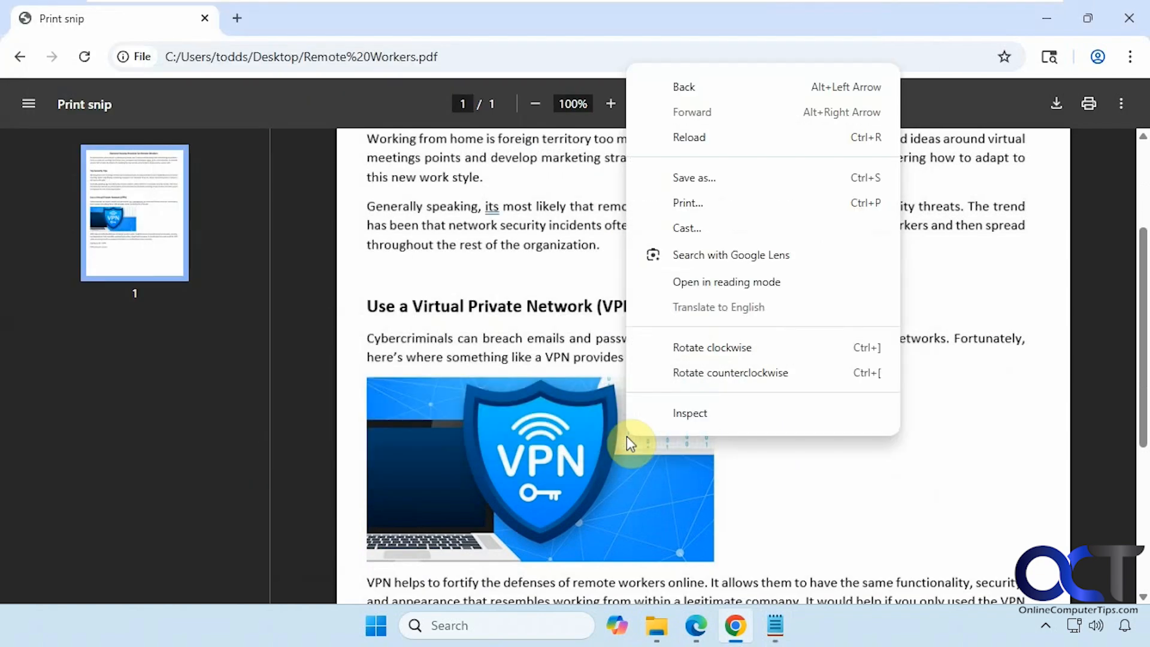
pyautogui.moveTo(702, 162)
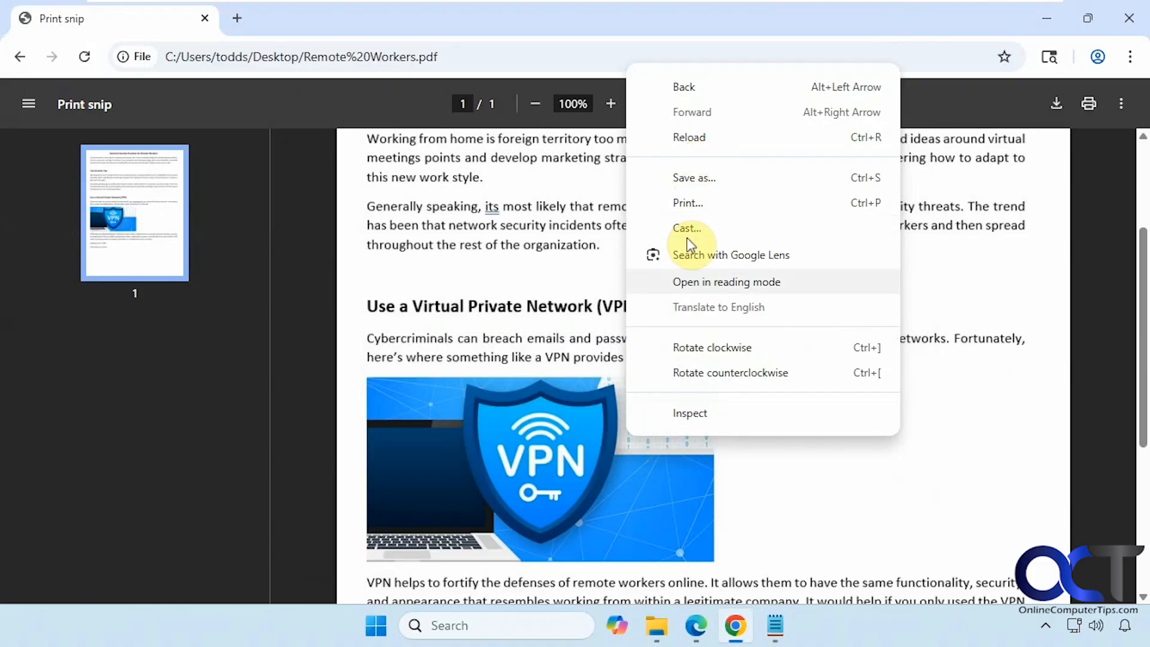
pyautogui.click(752, 479)
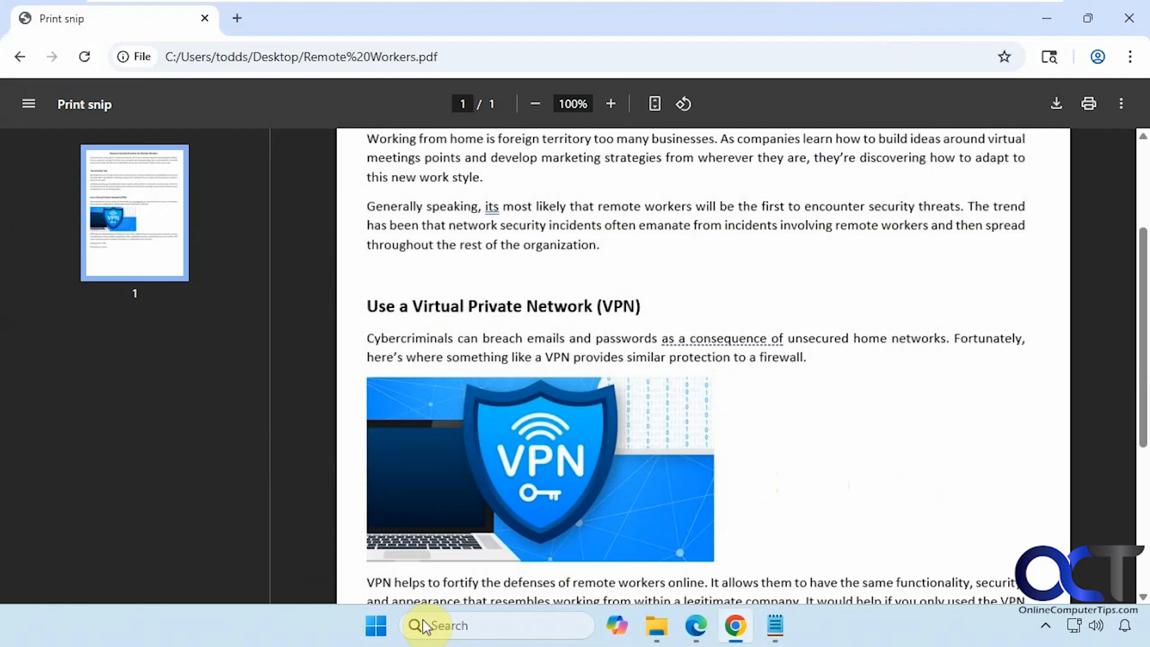
pyautogui.write('snipp')
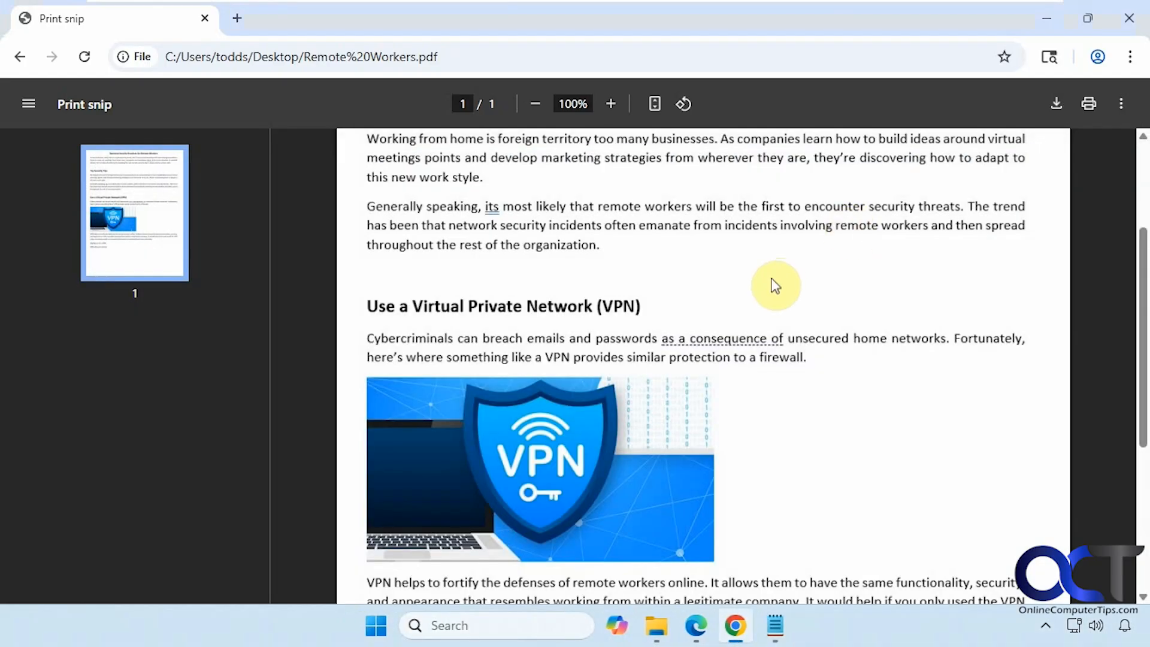
pyautogui.moveTo(786, 313)
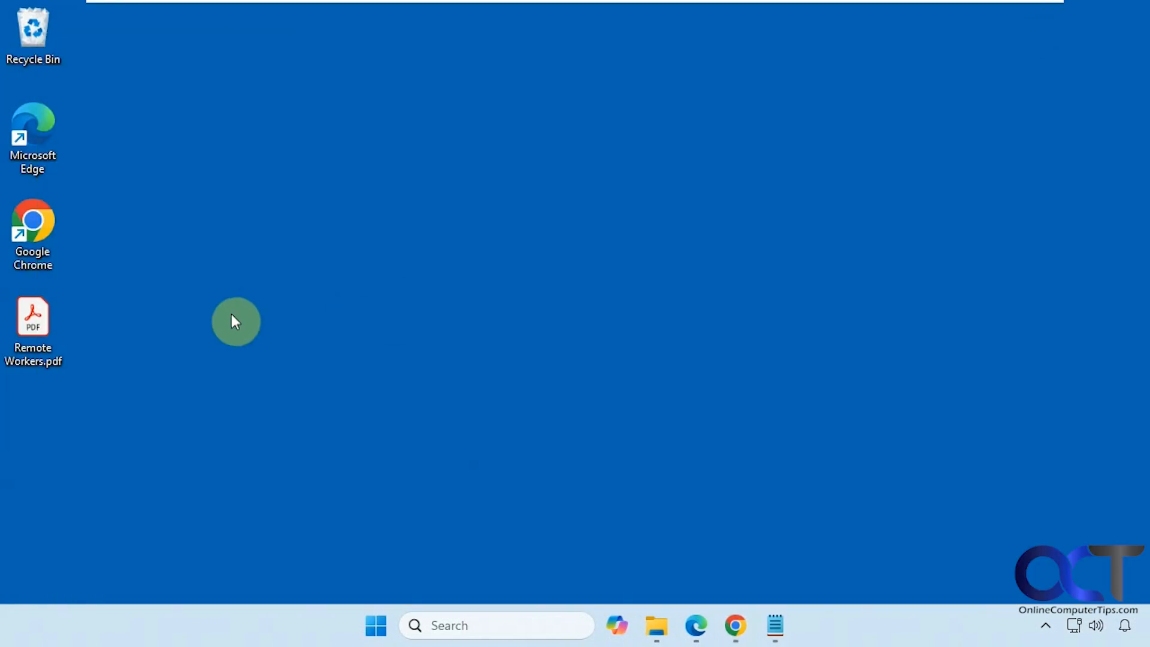
# Close Chrome so only the desktop with Remote Workers.pdf remains.
pyautogui.click(34, 331)
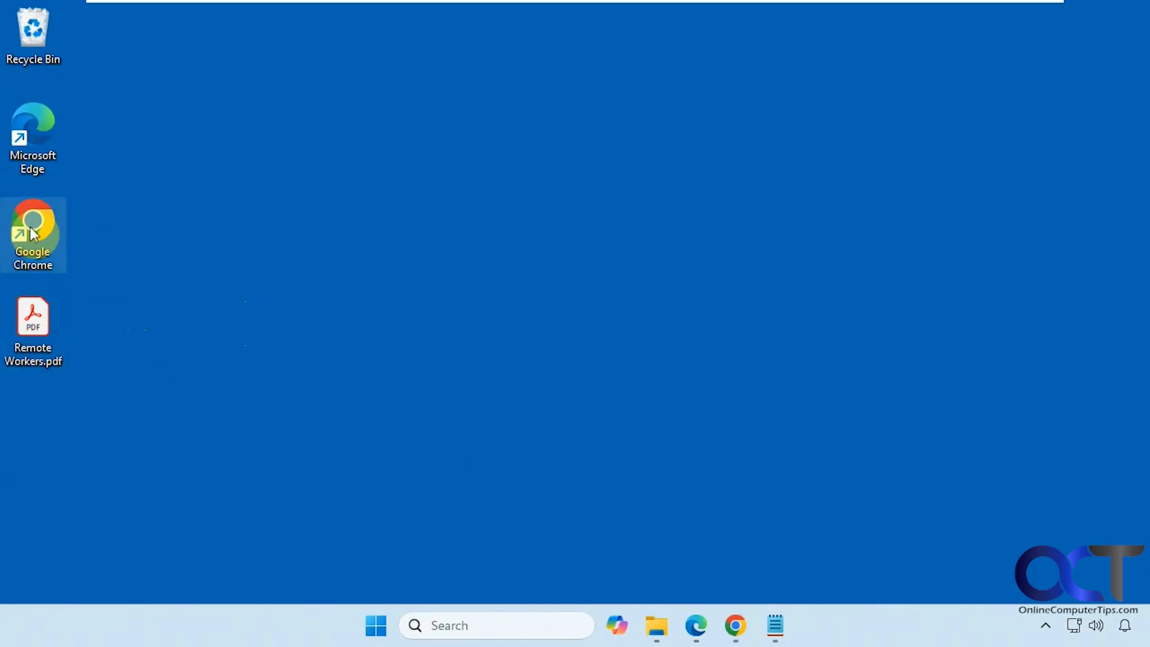
pyautogui.moveTo(335, 354)
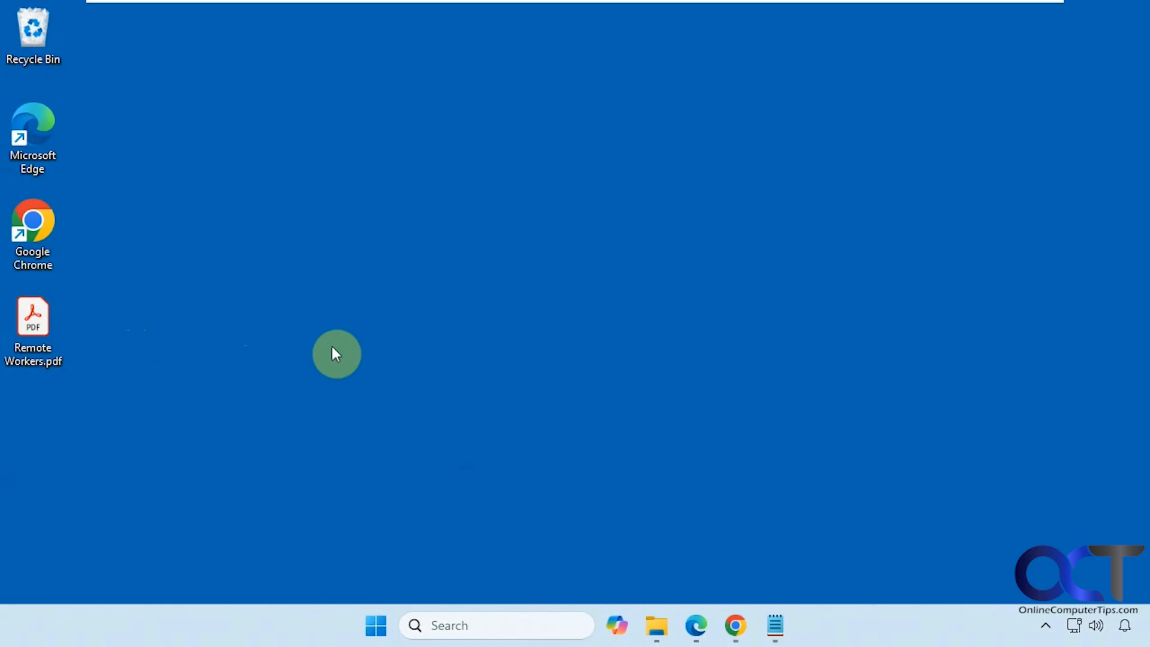